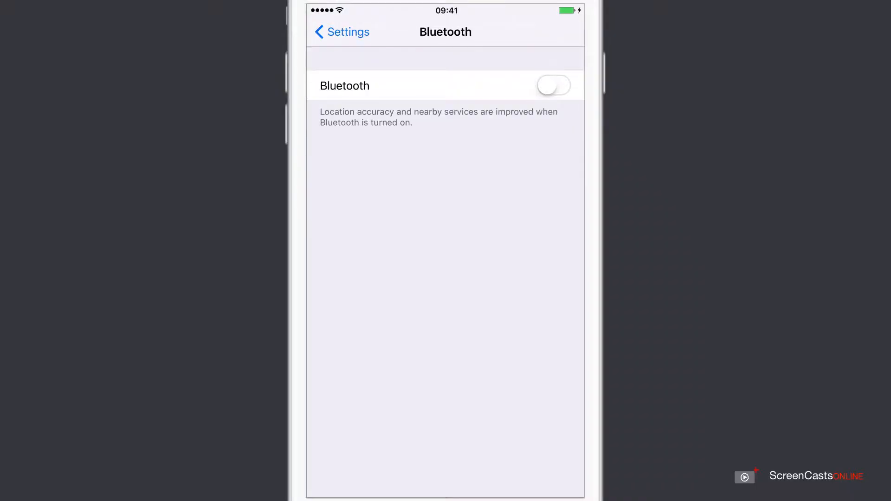
Return to Settings and review AirDrop's Off, Contacts Only and Everyone options without changing them.
{"action": "left_click", "coordinate": [341, 32]}
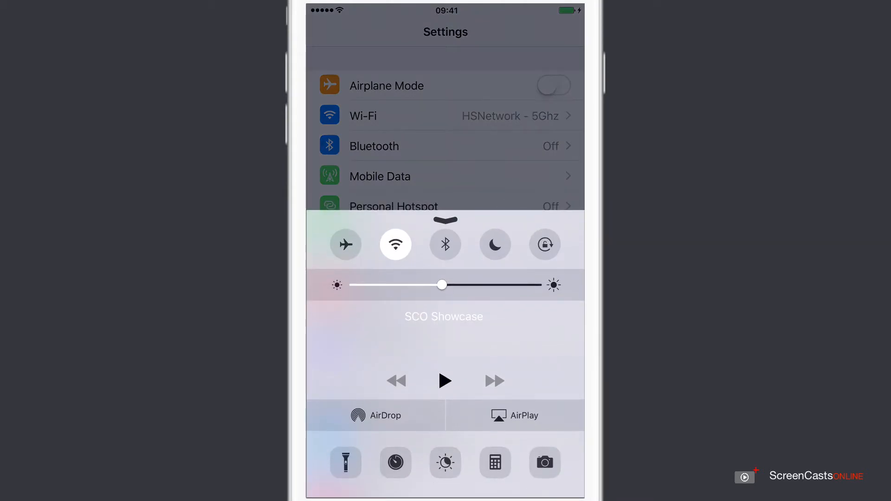
{"action": "left_click", "coordinate": [375, 416]}
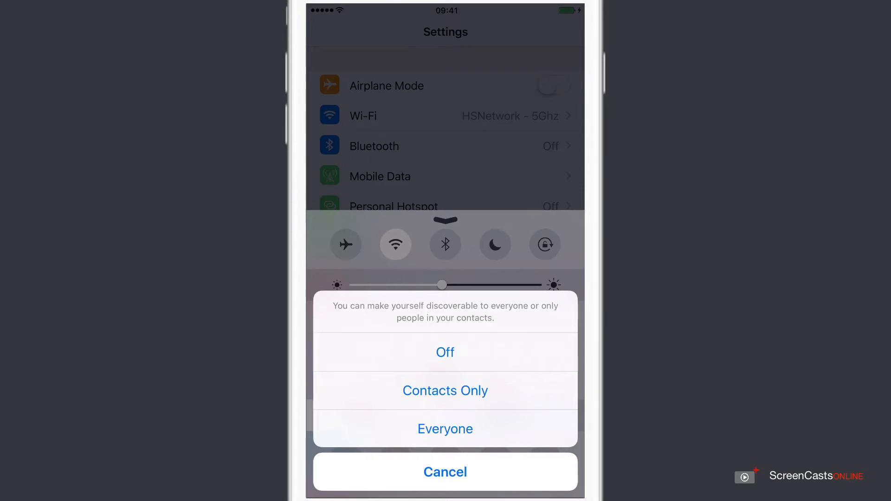
{"action": "left_click", "coordinate": [445, 471]}
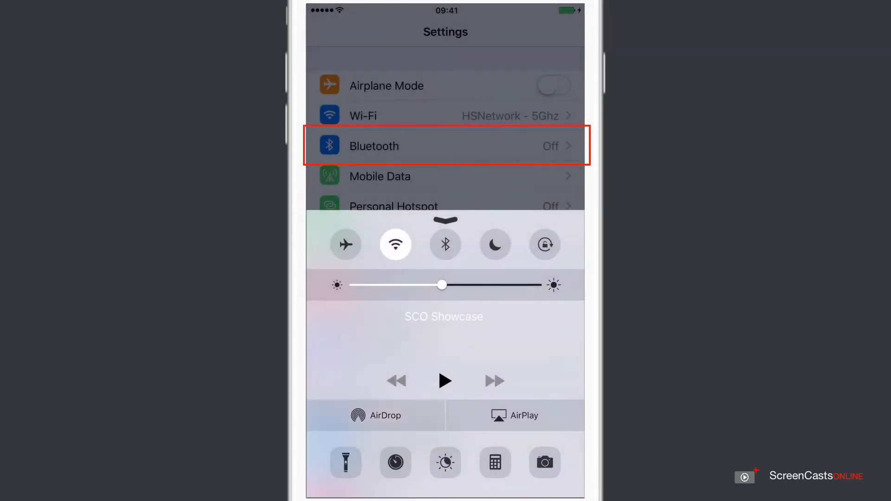
{"action": "left_click", "coordinate": [445, 244]}
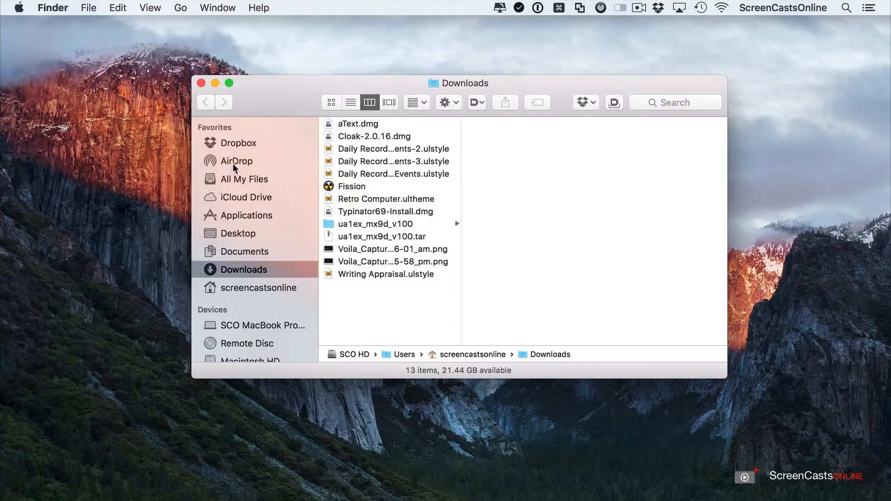
Show the Finder AirDrop view, with the Mac discoverable by Everyone.
{"action": "left_click", "coordinate": [236, 161]}
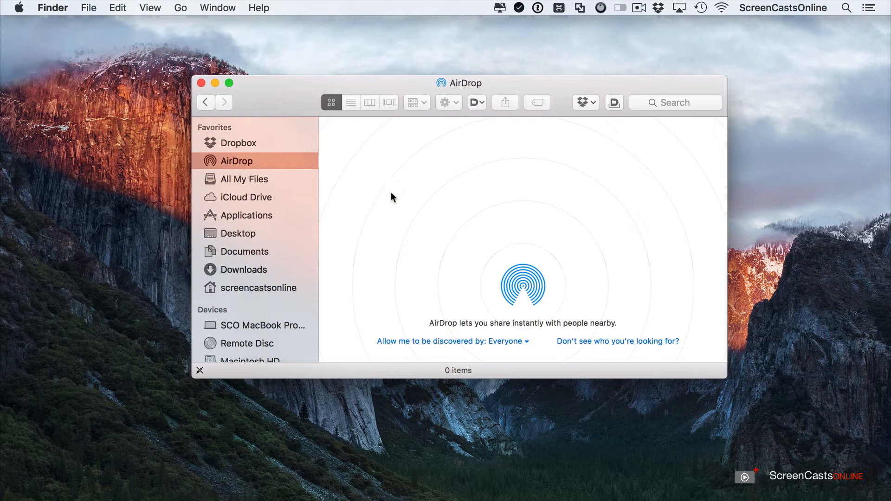
{"action": "mouse_move", "coordinate": [422, 208]}
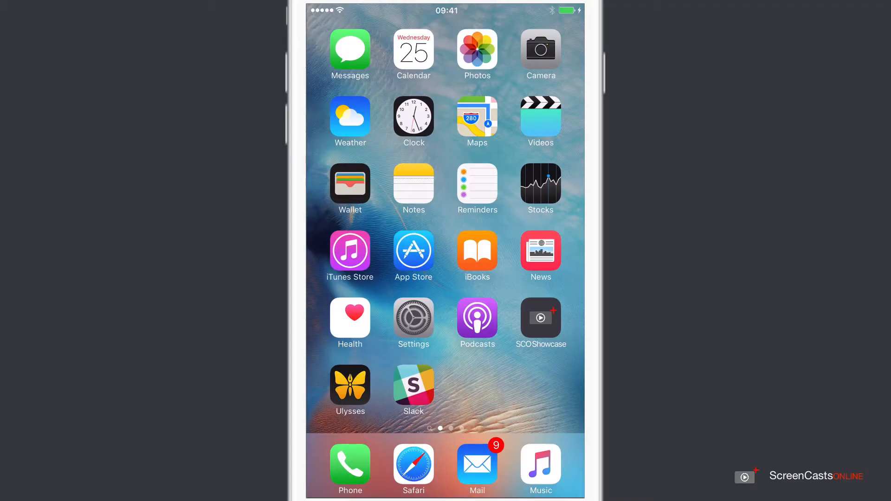
Launch Photos and open the ScreenCastsOnline Monthly cover photo full screen.
{"action": "left_click", "coordinate": [475, 55]}
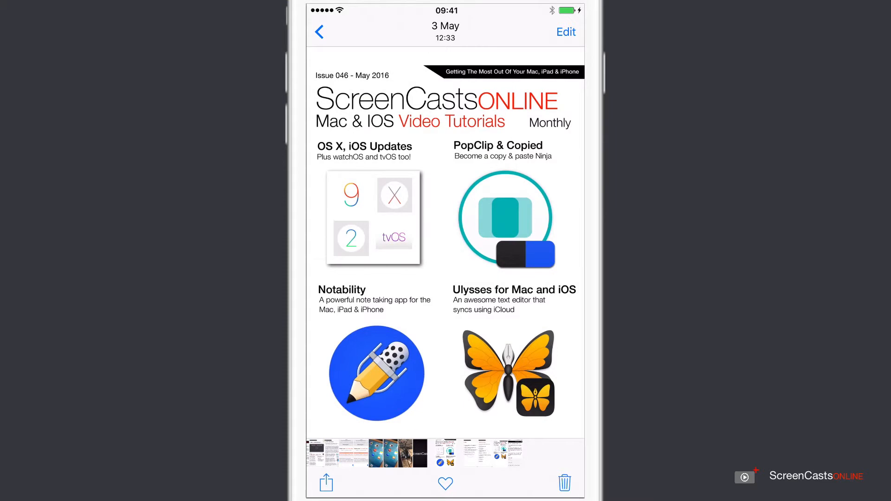
{"action": "left_click", "coordinate": [324, 481]}
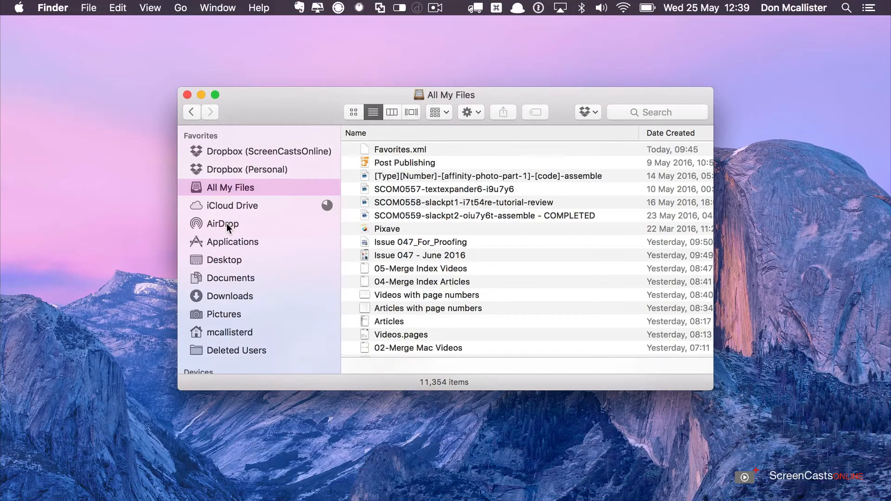
Show the AirDrop view in the second Mac's Finder window instead of All My Files.
{"action": "left_click", "coordinate": [222, 223]}
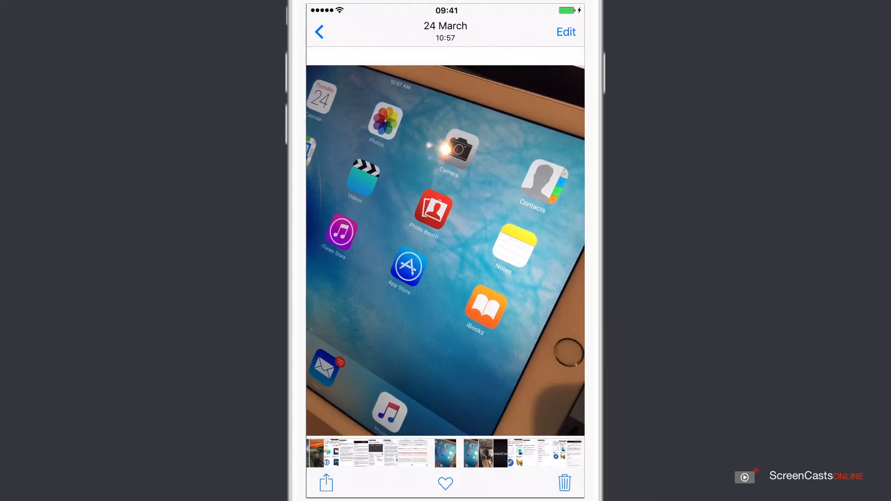
Share the iPad home-screen photo to the Mac from the AirDrop row.
{"action": "left_click", "coordinate": [325, 482]}
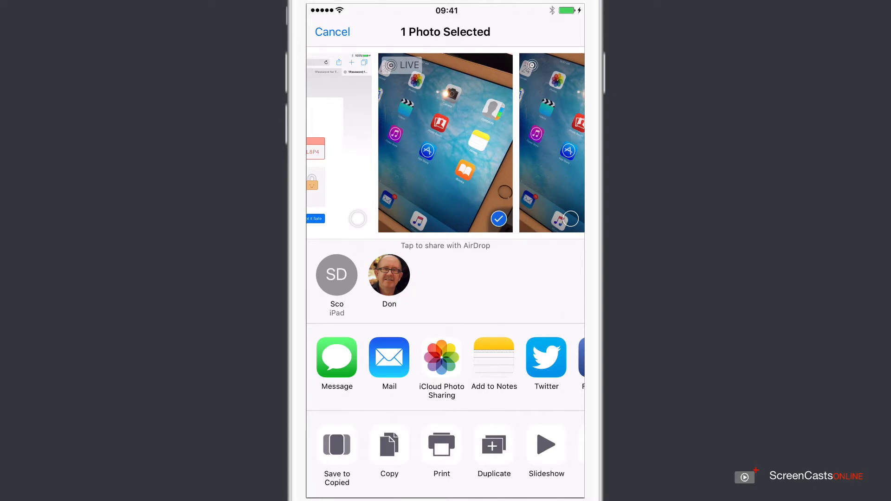
{"action": "left_click", "coordinate": [389, 274]}
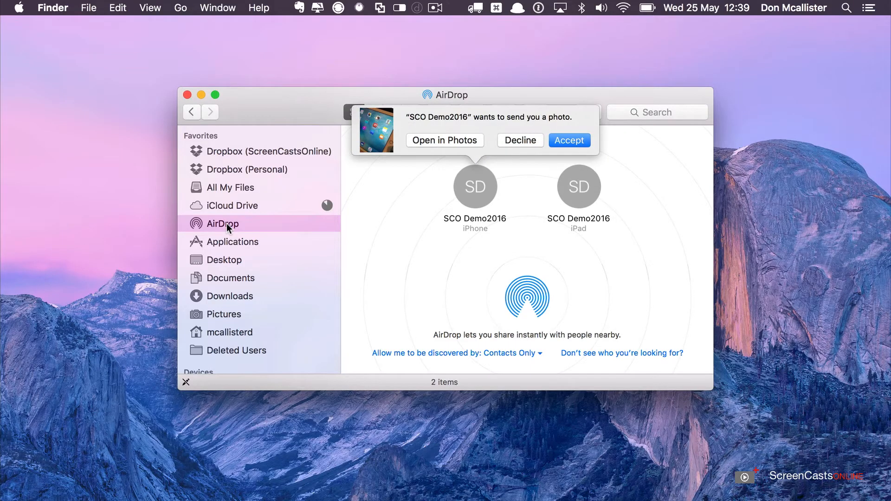
{"action": "mouse_move", "coordinate": [408, 212]}
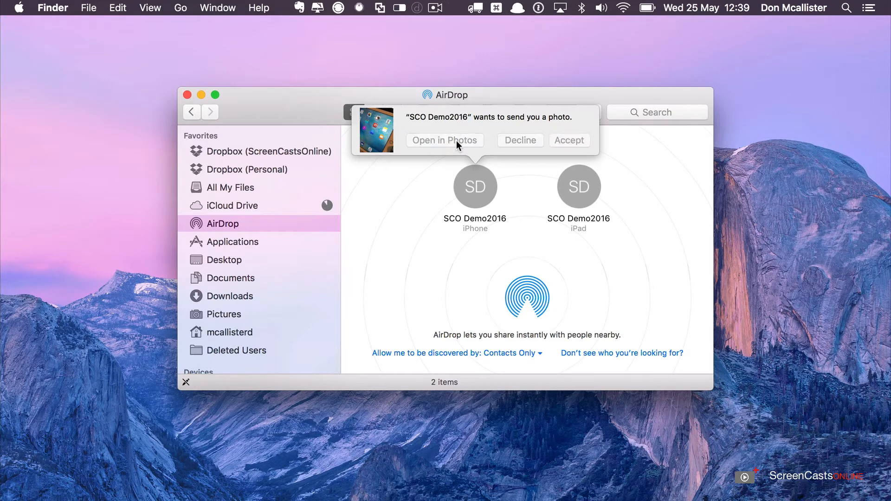
Accept the AirDropped photo on the Mac with Open in Photos.
{"action": "left_click", "coordinate": [445, 141]}
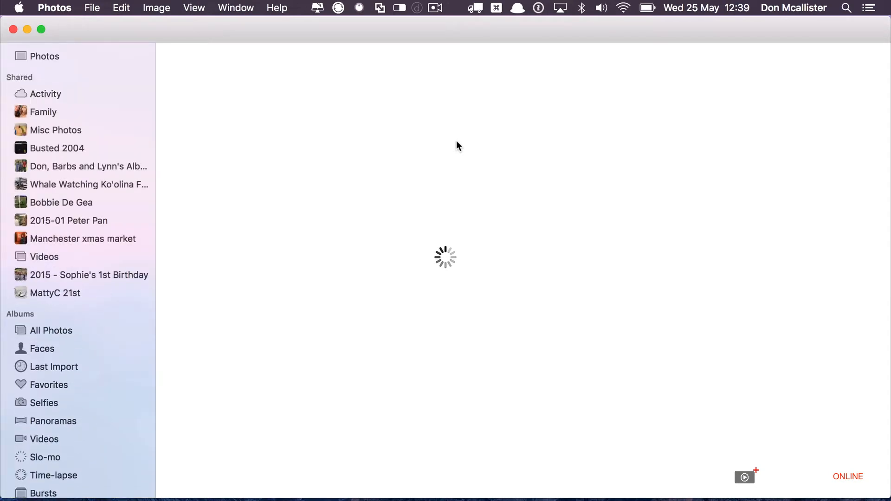
{"action": "left_click", "coordinate": [45, 55]}
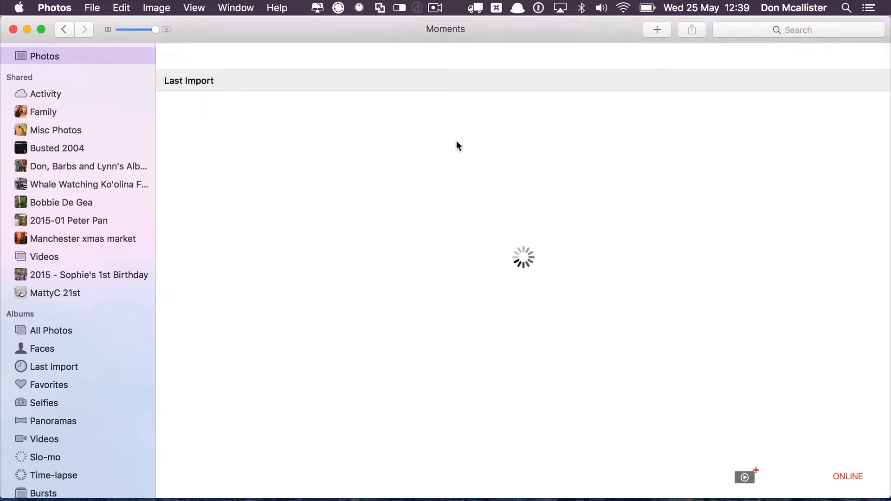
{"action": "left_click", "coordinate": [54, 366]}
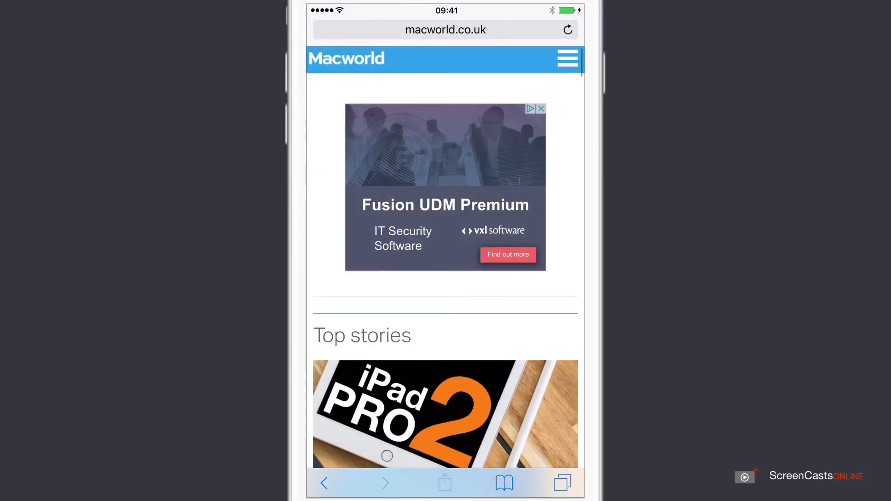
Open Safari's share sheet on the macworld.co.uk page.
{"action": "left_click", "coordinate": [445, 483]}
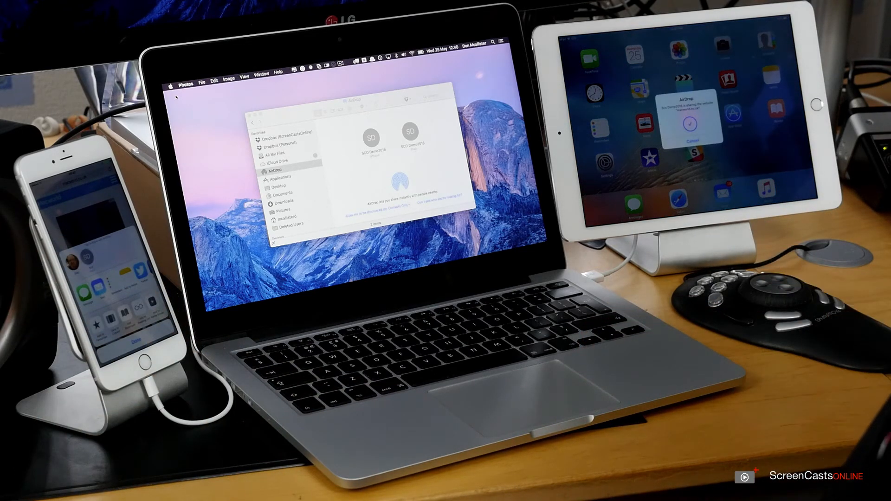
AirDrop the Macworld link to the iPad's icon in the share sheet.
{"action": "left_click", "coordinate": [689, 123]}
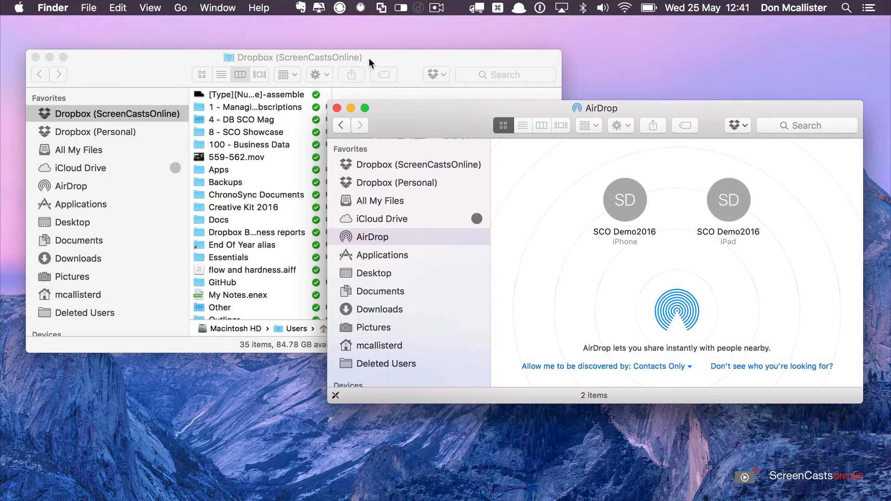
Browse Dropbox to Documents > Dropbox (Personal) > Videos and send the second video to the iPhone.
{"action": "left_click", "coordinate": [292, 56]}
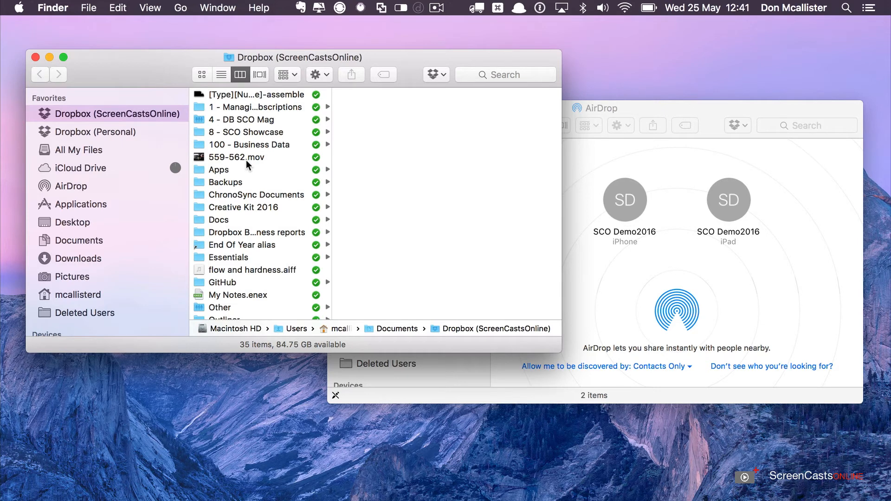
{"action": "left_click", "coordinate": [78, 240]}
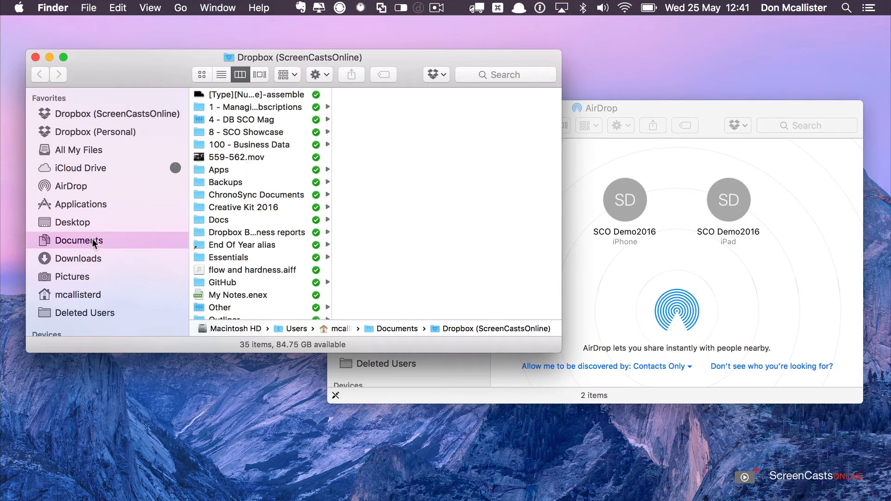
{"action": "left_click", "coordinate": [78, 240]}
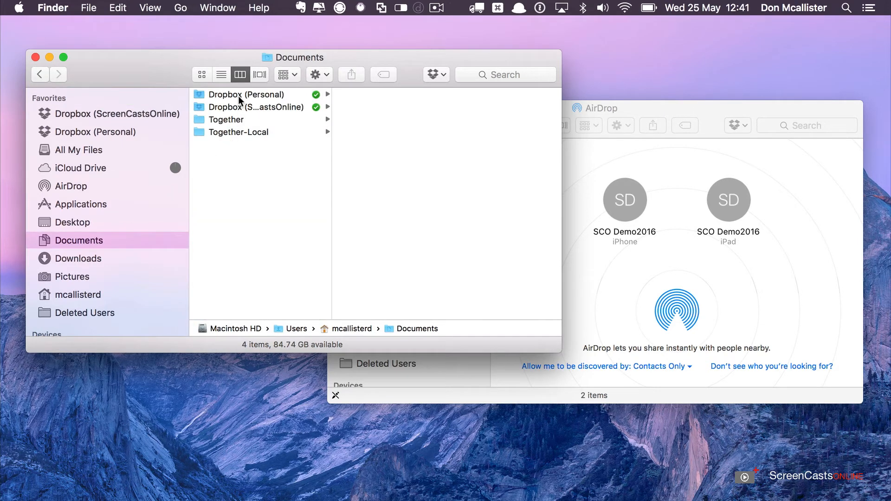
{"action": "left_click", "coordinate": [248, 95]}
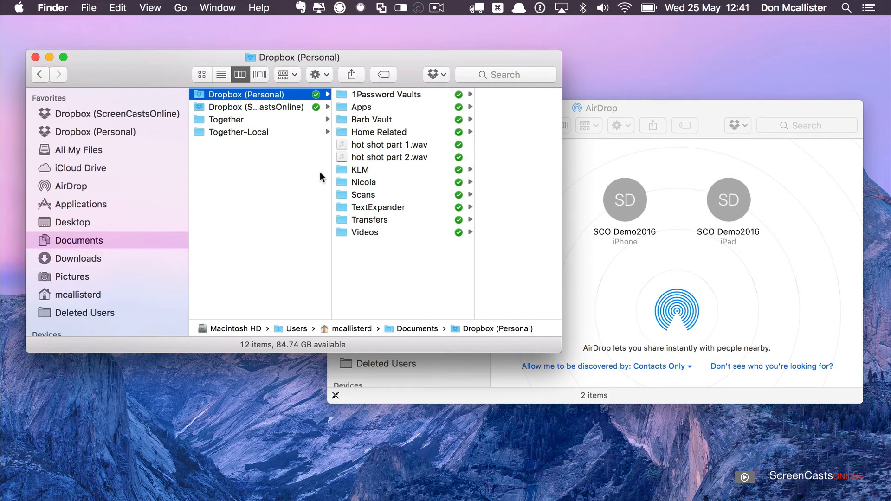
{"action": "left_click", "coordinate": [365, 232]}
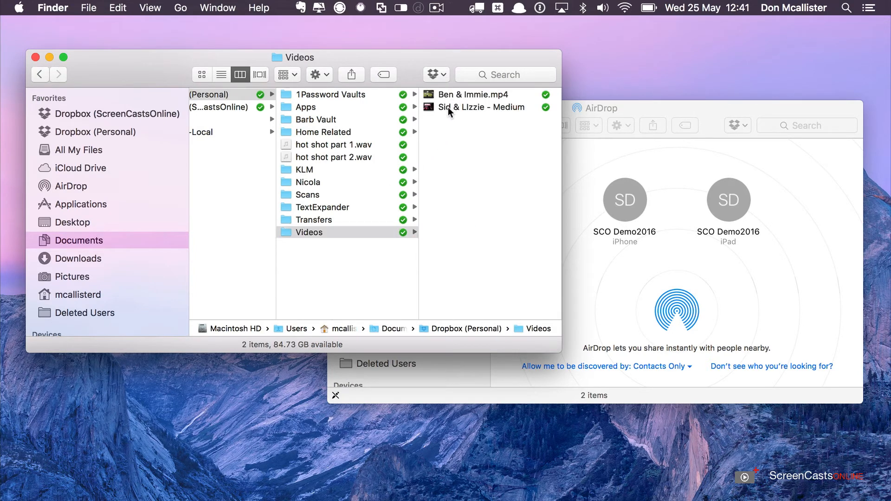
{"action": "left_click", "coordinate": [481, 107]}
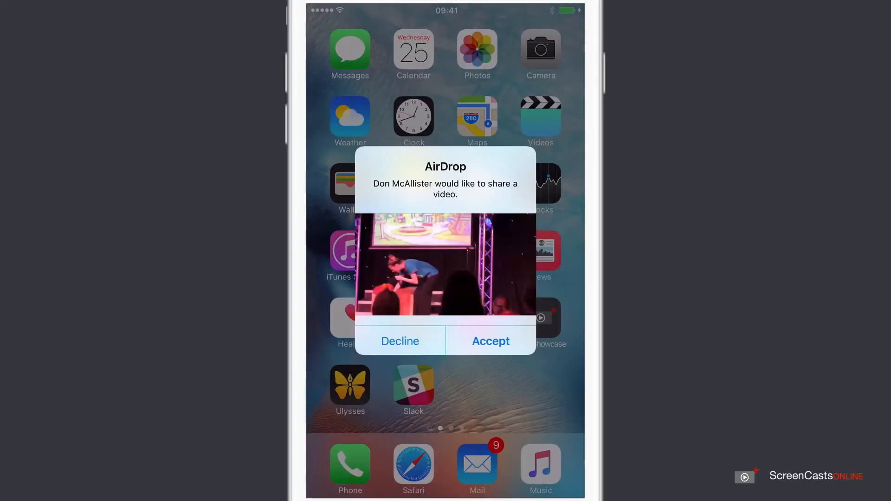
Accept the Mac's incoming AirDrop video on the iPhone home screen.
{"action": "left_click", "coordinate": [399, 341]}
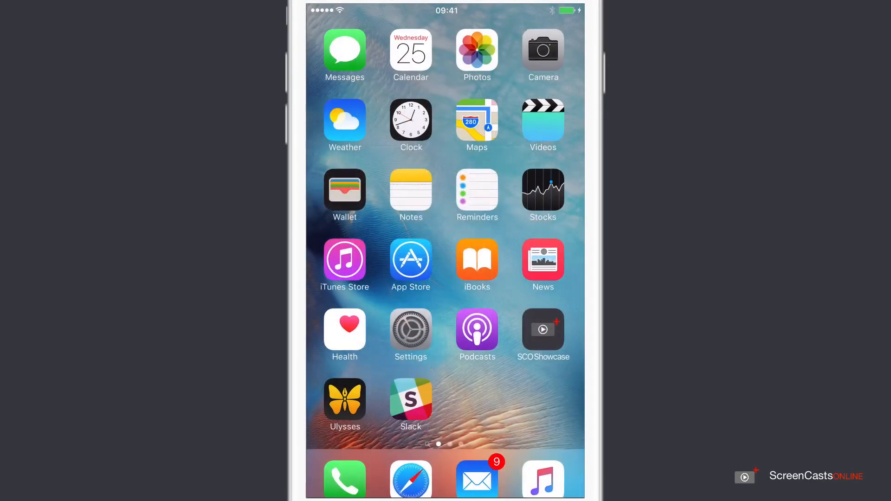